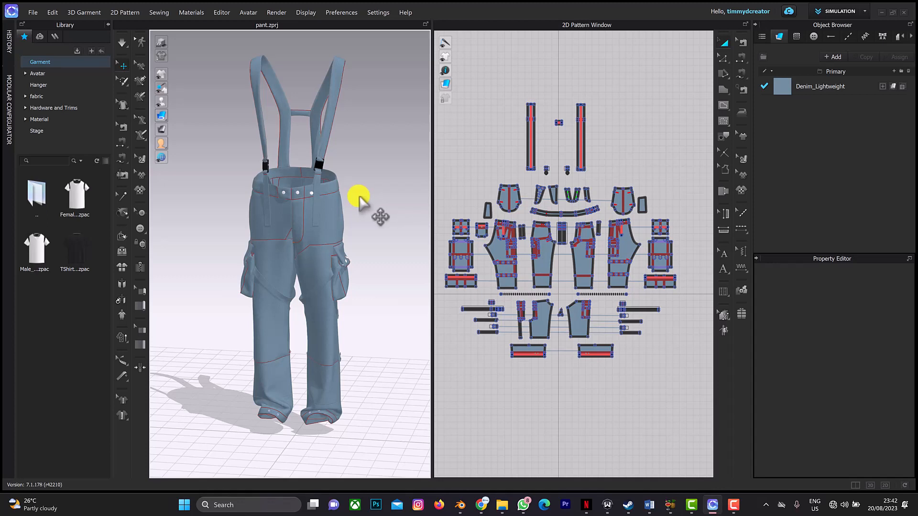
pyautogui.moveTo(28, 16)
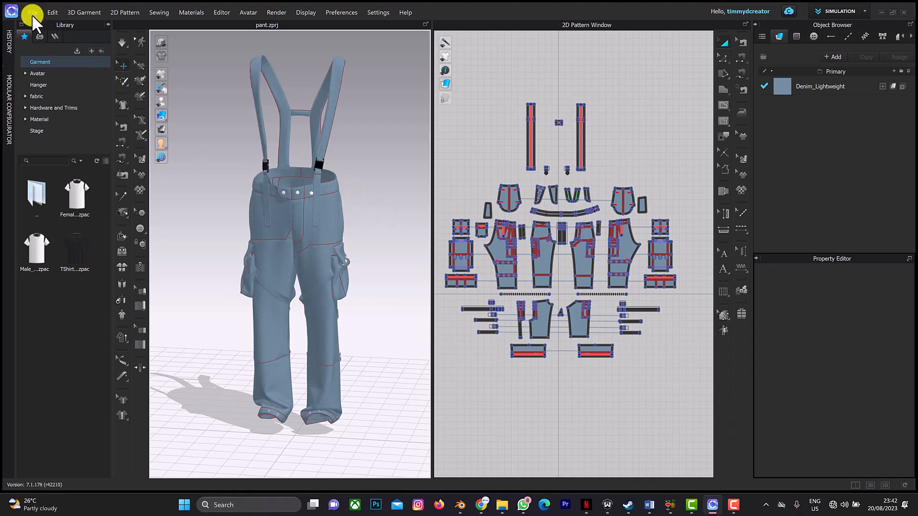
# Step: Begin an OBJ export of the cargo pants saved under the file name Pant1
pyautogui.click(32, 11)
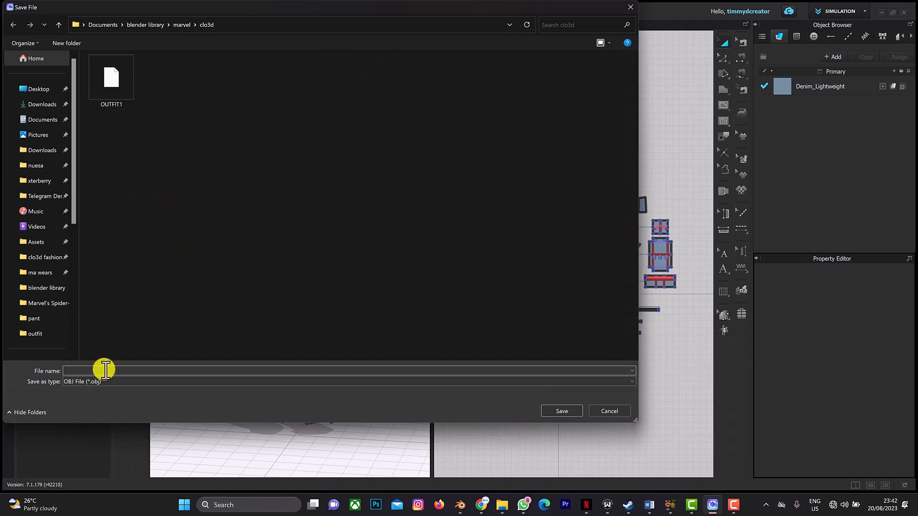
pyautogui.write('PAnt1')
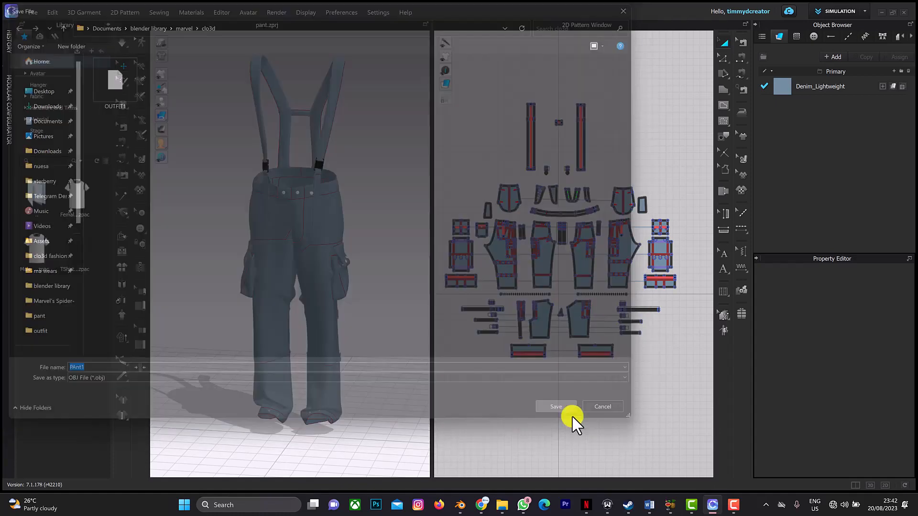
pyautogui.click(555, 406)
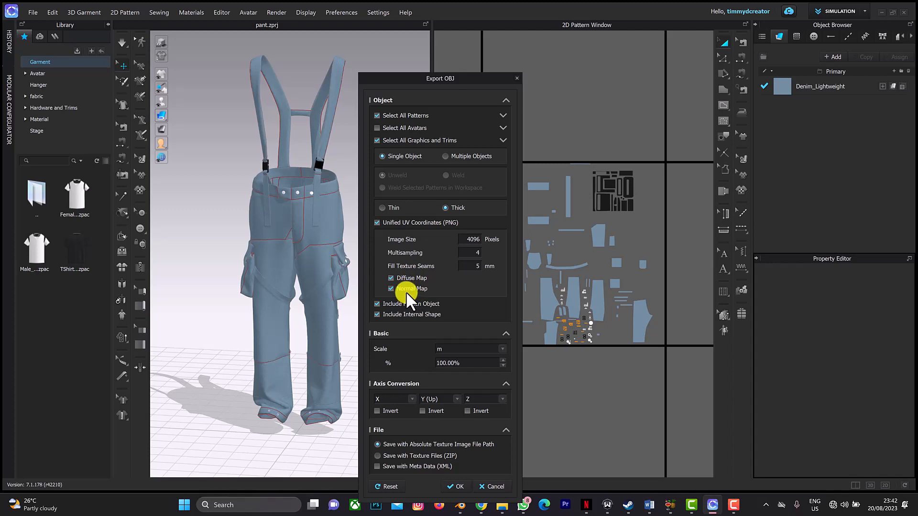
pyautogui.moveTo(521, 77)
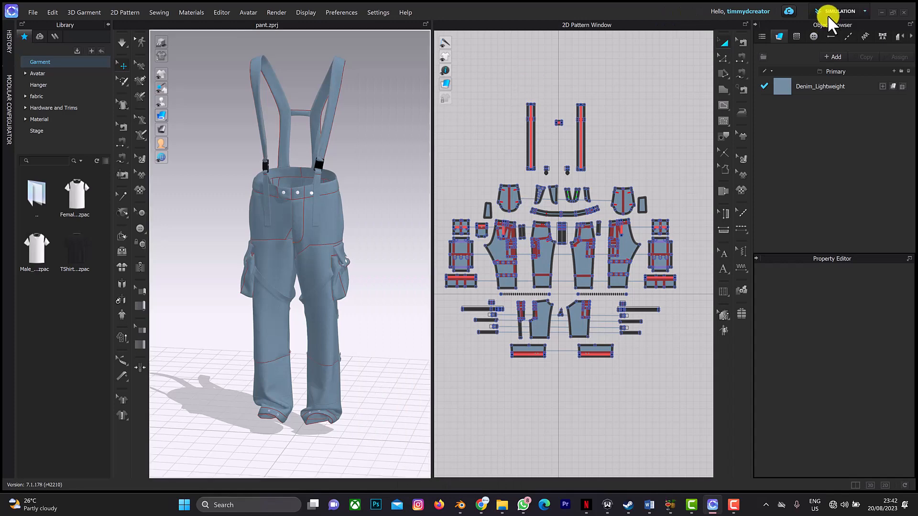
pyautogui.moveTo(833, 113)
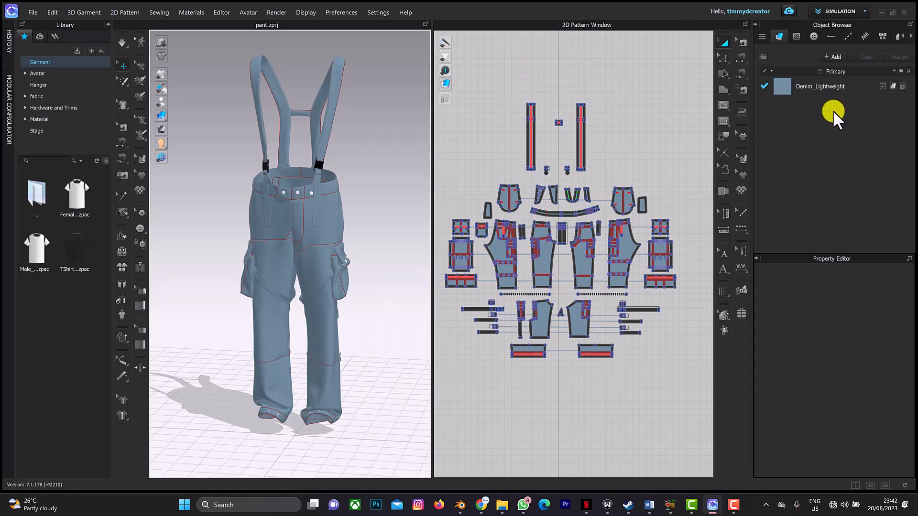
pyautogui.moveTo(824, 120)
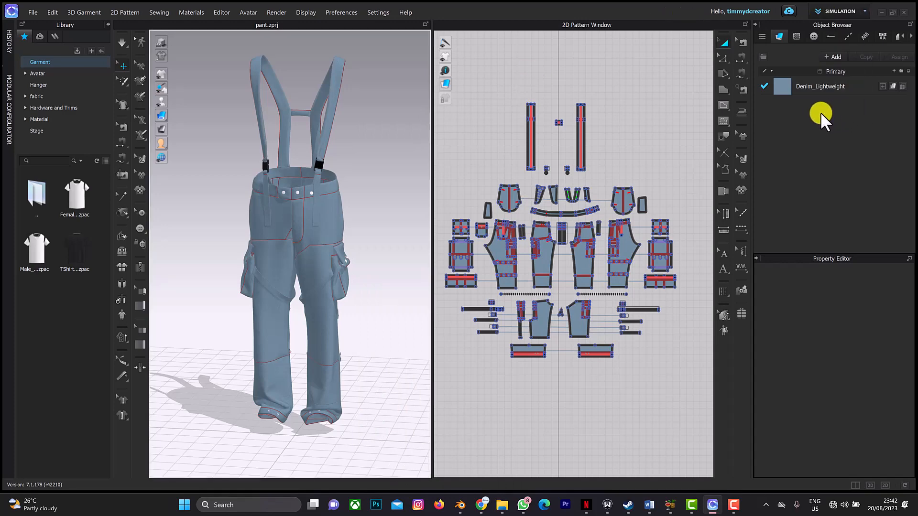
# Step: Switch the workspace to UV Editor to show the pants' UV layout
pyautogui.click(838, 10)
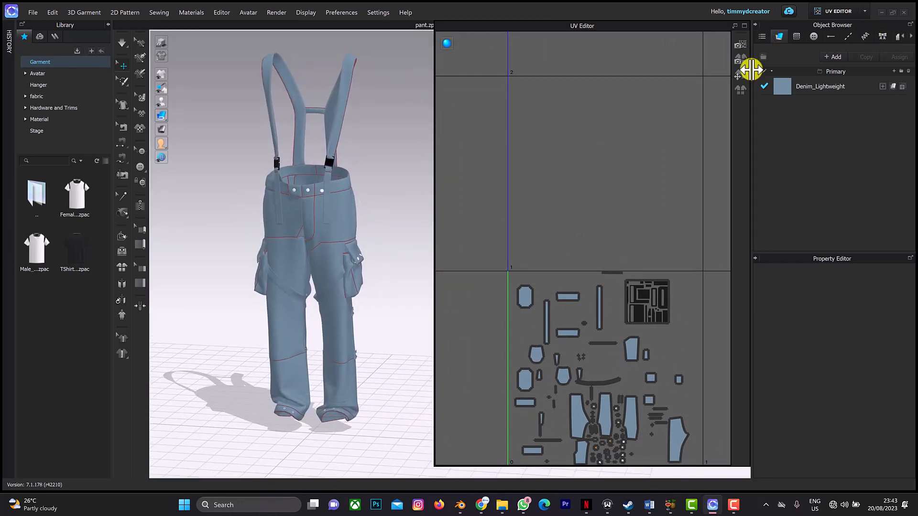
pyautogui.moveTo(744, 64)
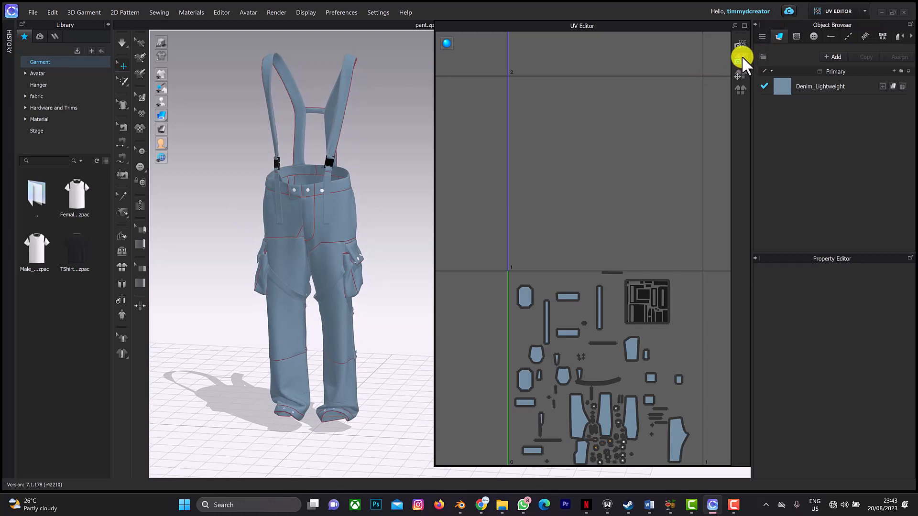
# Step: In Bake Textures, add roughness and displacement maps to the diffuse and normal bake
pyautogui.click(742, 55)
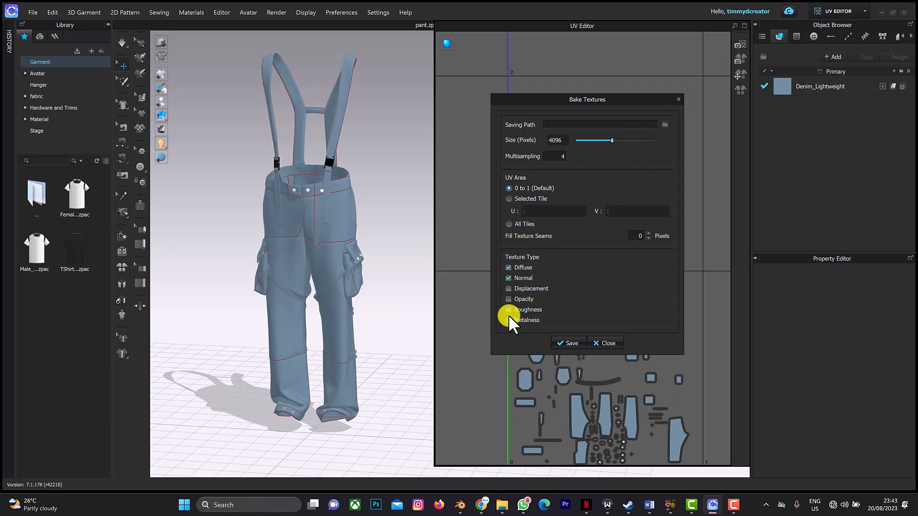
pyautogui.click(508, 308)
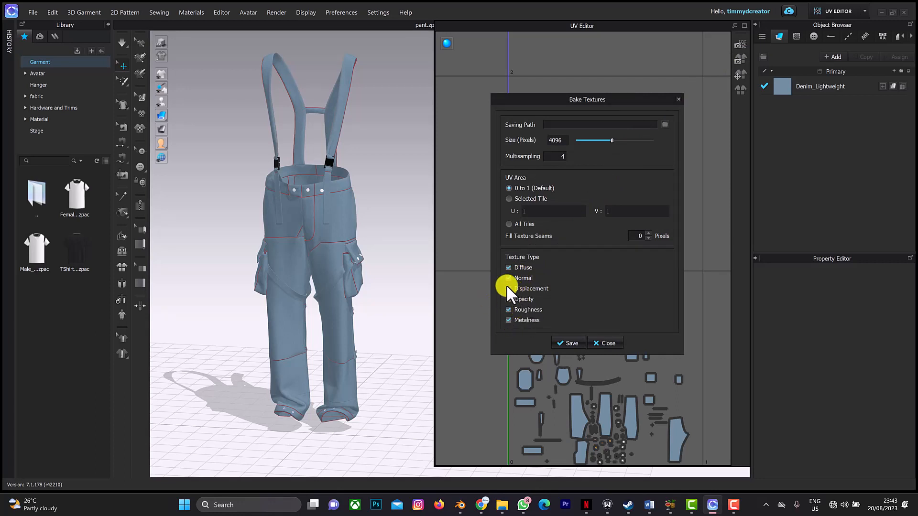
pyautogui.click(508, 277)
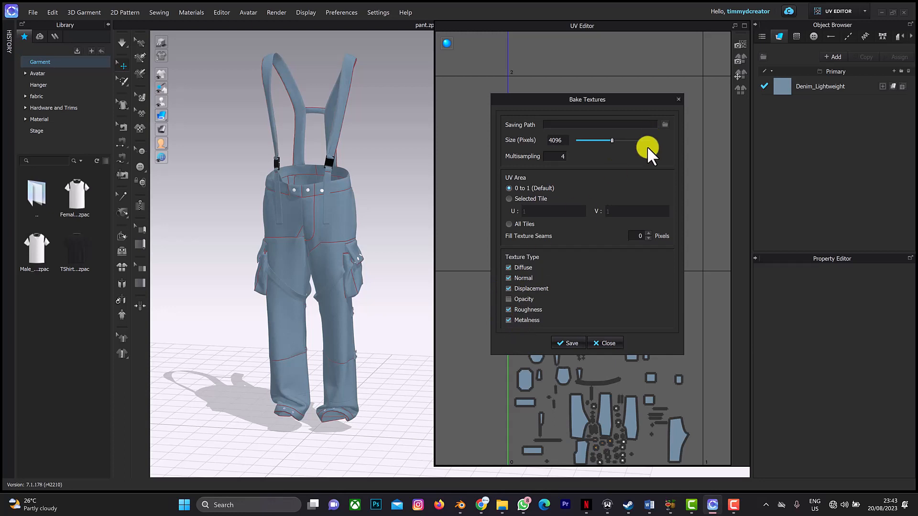
pyautogui.moveTo(591, 176)
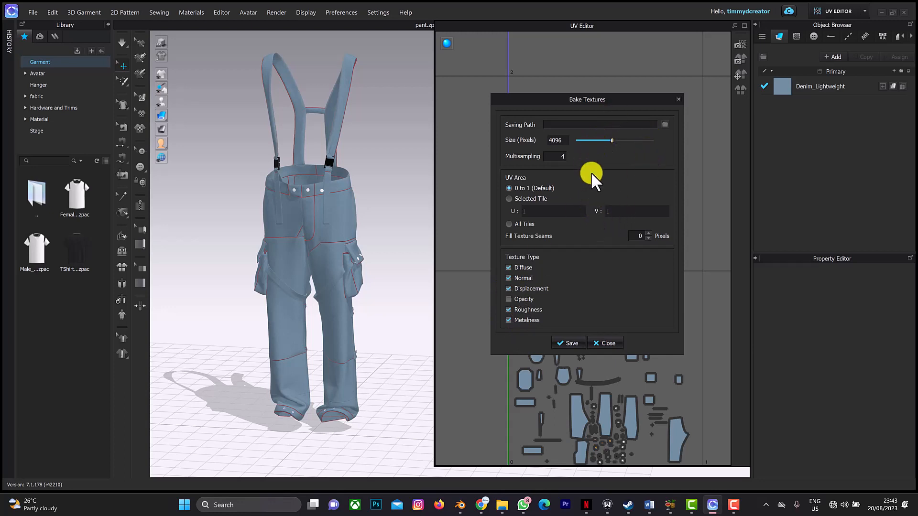
pyautogui.moveTo(570, 157)
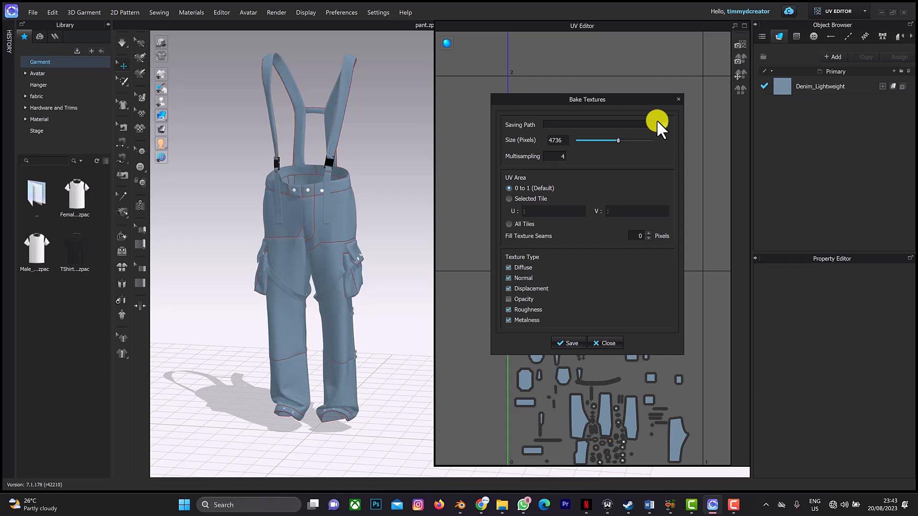
pyautogui.moveTo(665, 134)
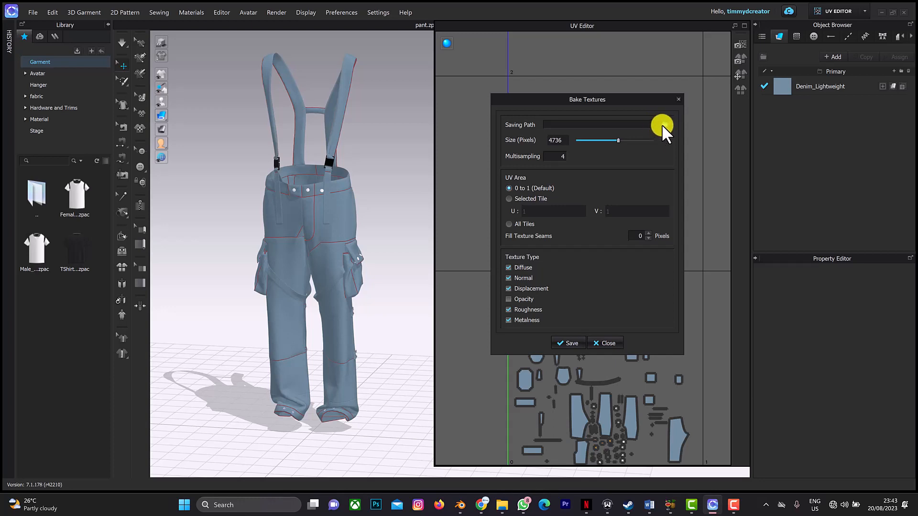
pyautogui.moveTo(629, 234)
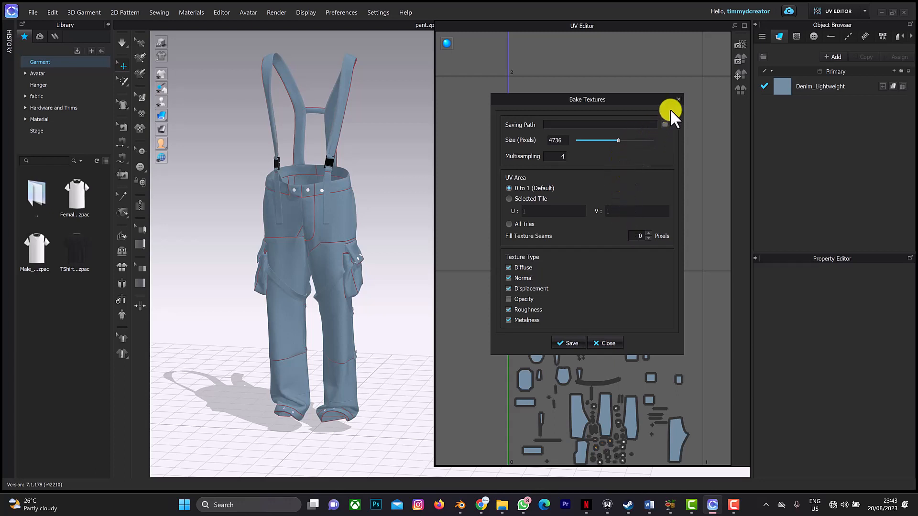
pyautogui.moveTo(527, 125)
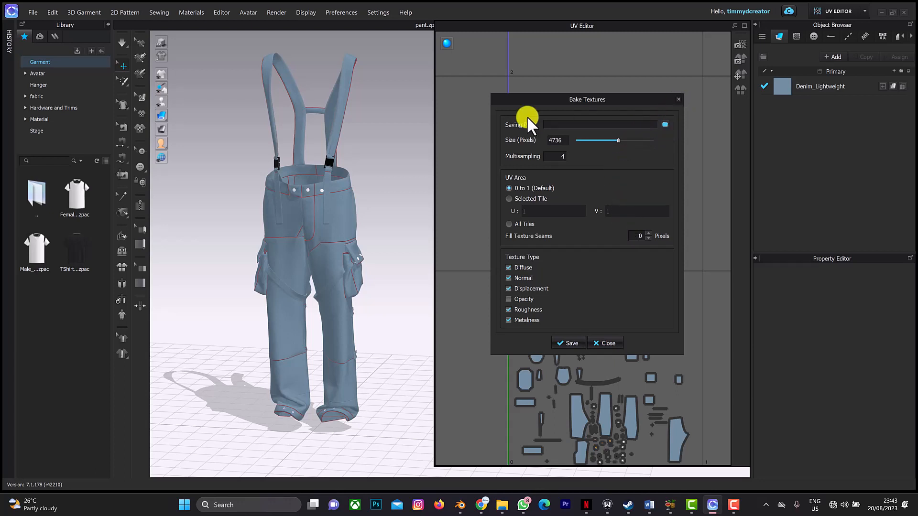
# Step: Choose the klutch folder as the bake save location and close Bake Textures
pyautogui.click(665, 124)
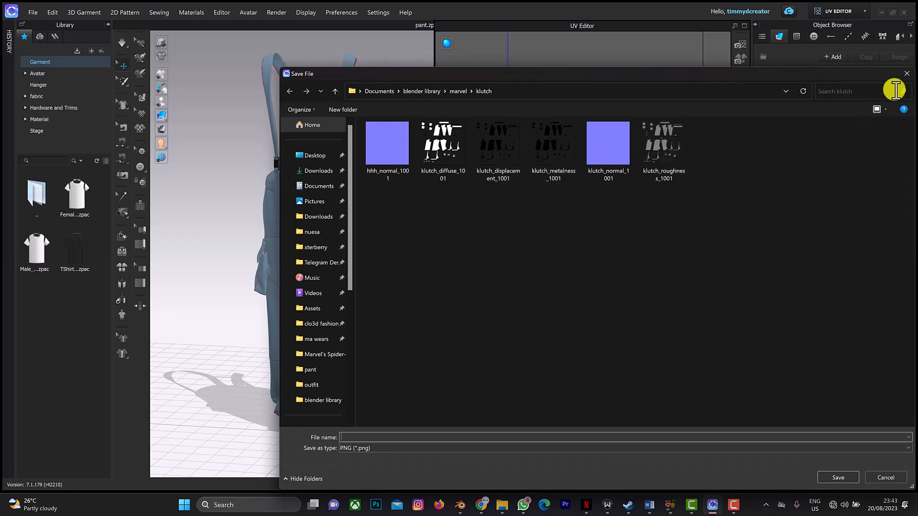
pyautogui.click(838, 477)
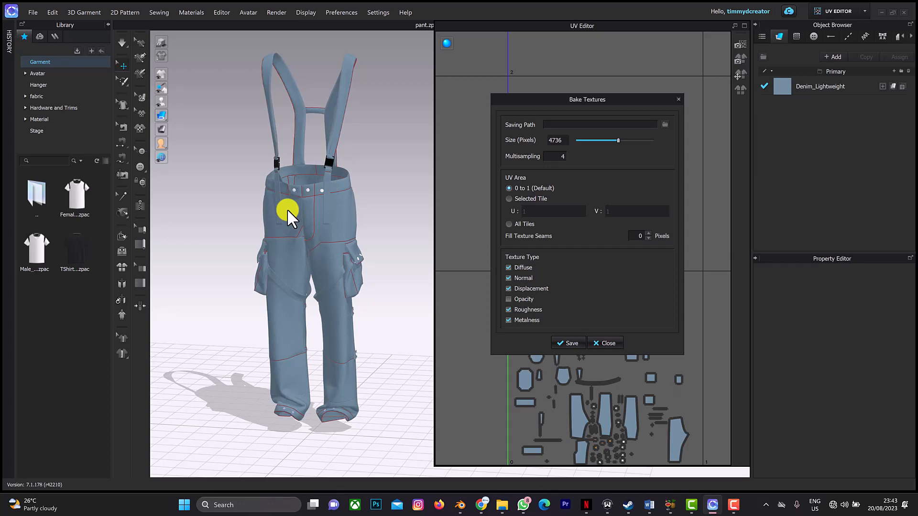
pyautogui.moveTo(484, 274)
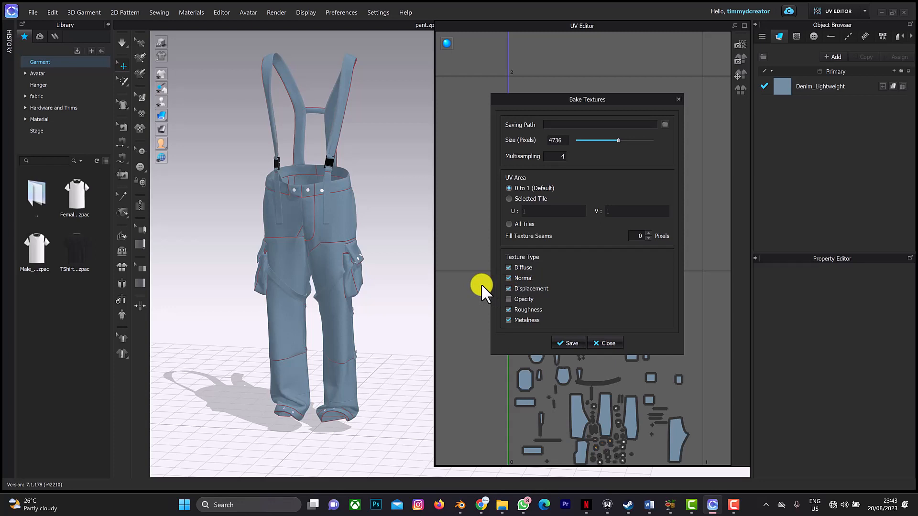
pyautogui.moveTo(519, 98)
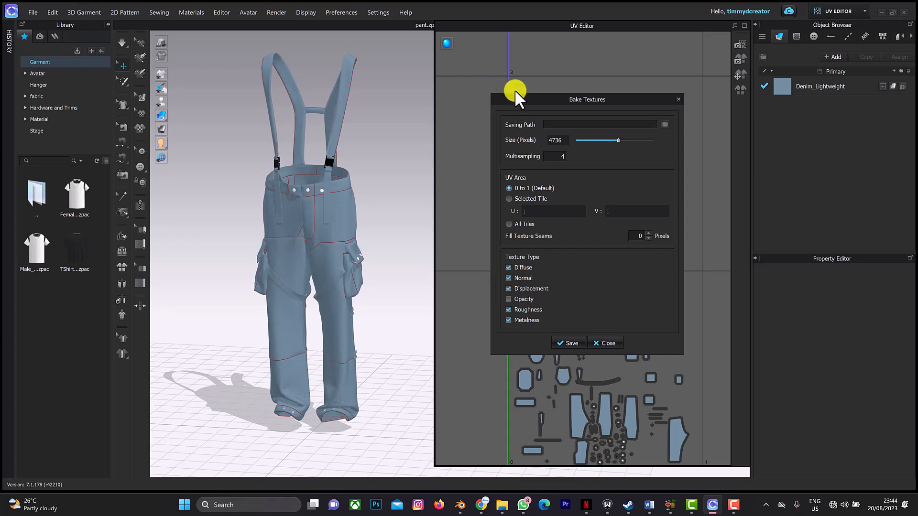
pyautogui.moveTo(607, 93)
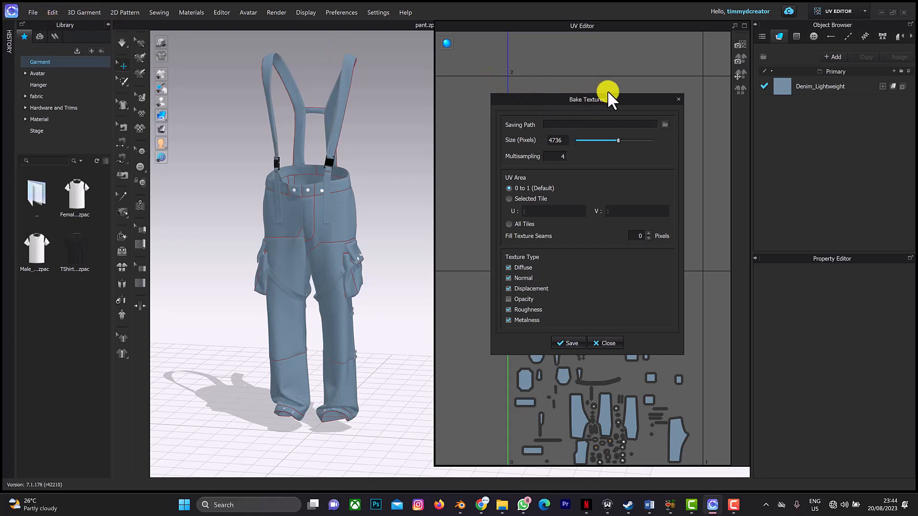
pyautogui.click(604, 343)
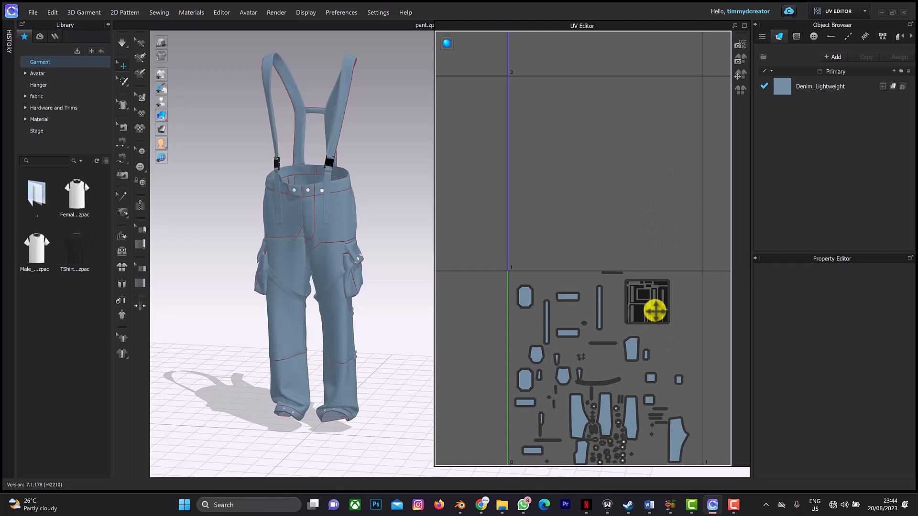
# Step: Start a second OBJ export of the pants saved as 'pant' in the clo3d folder
pyautogui.click(32, 11)
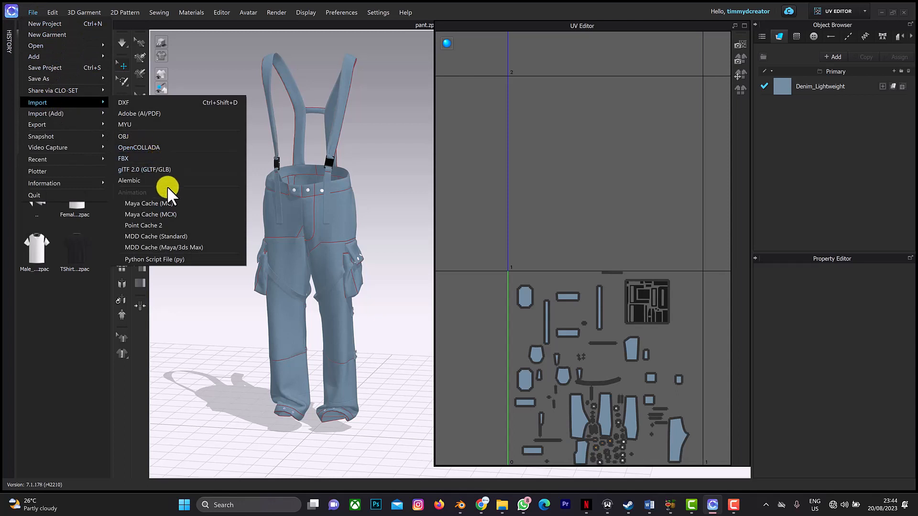
pyautogui.moveTo(82, 113)
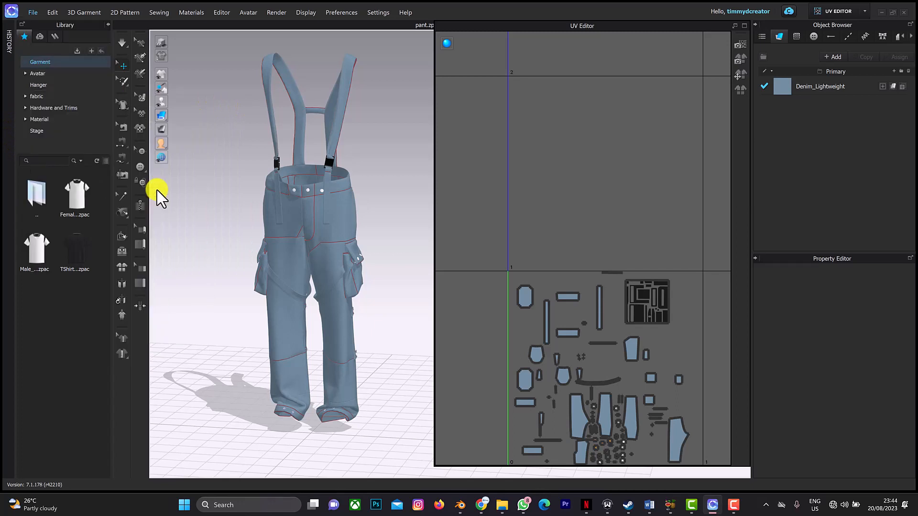
pyautogui.click(33, 11)
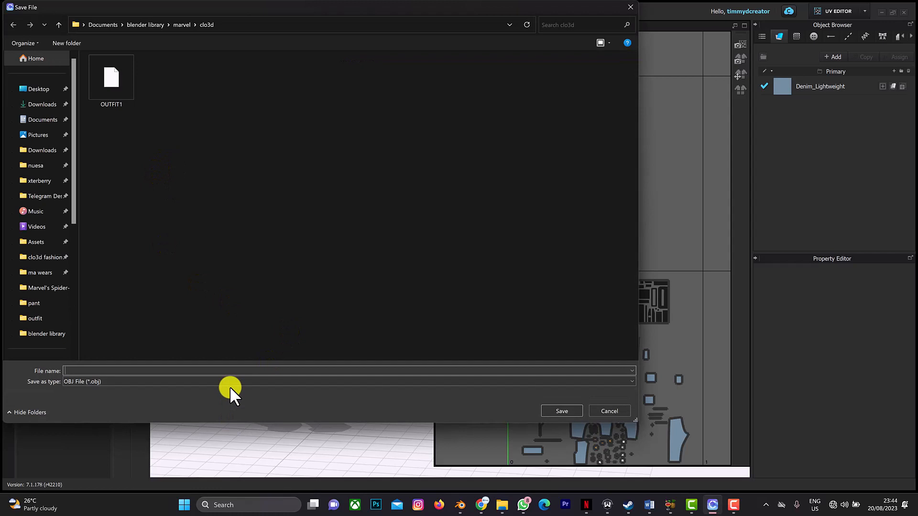
pyautogui.write('pant')
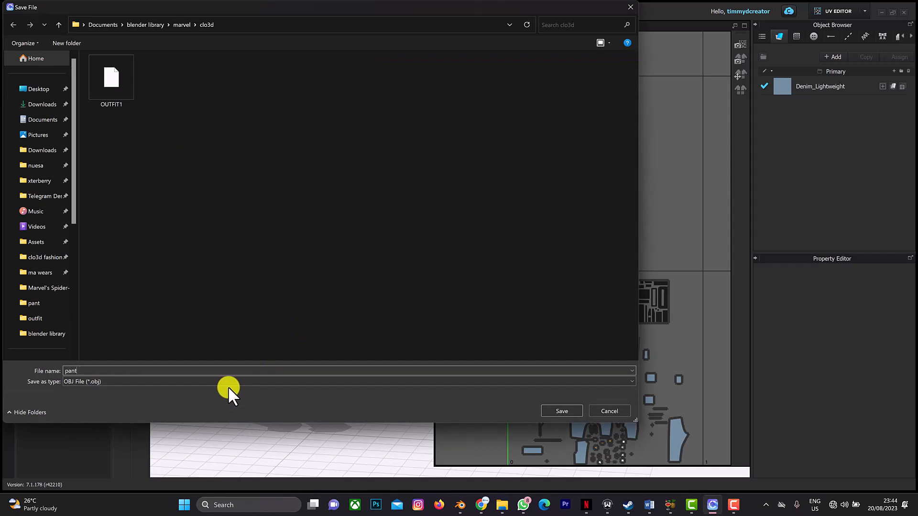
pyautogui.click(561, 411)
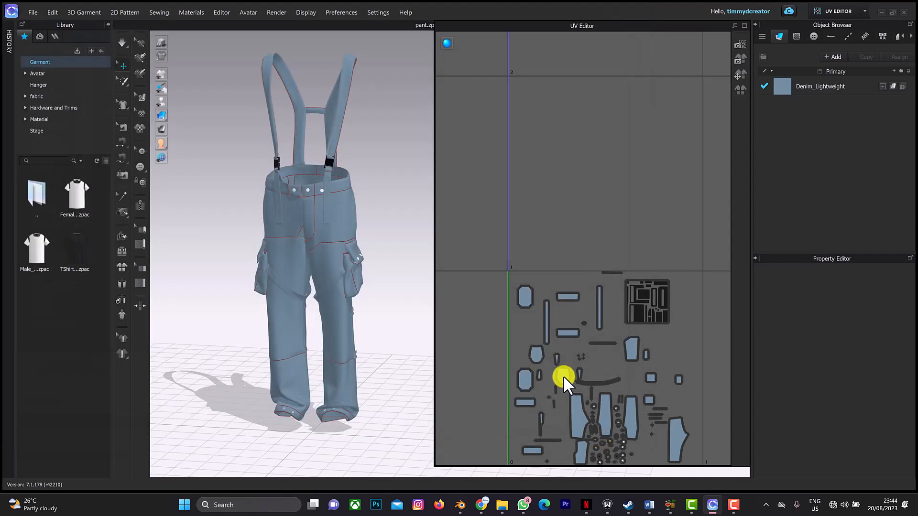
pyautogui.moveTo(462, 293)
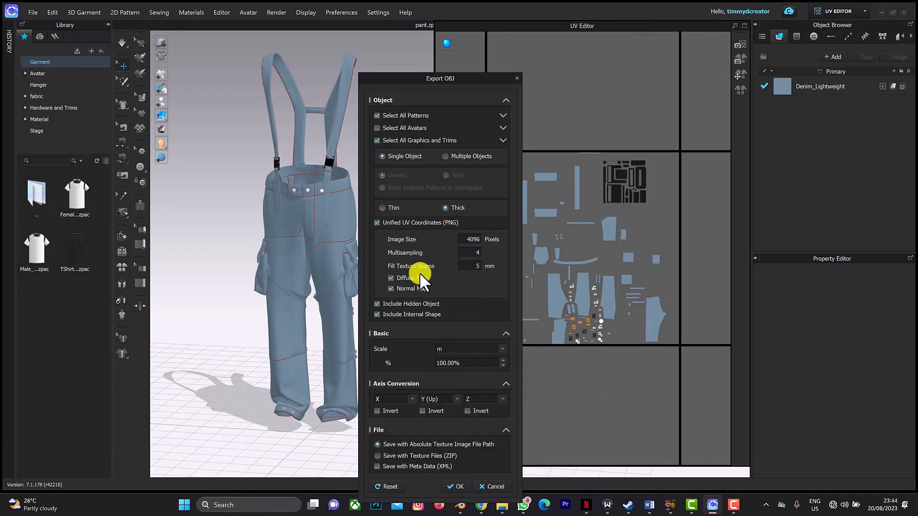
# Step: Uncheck the Diffuse Map so it is not embedded in the OBJ export
pyautogui.click(391, 278)
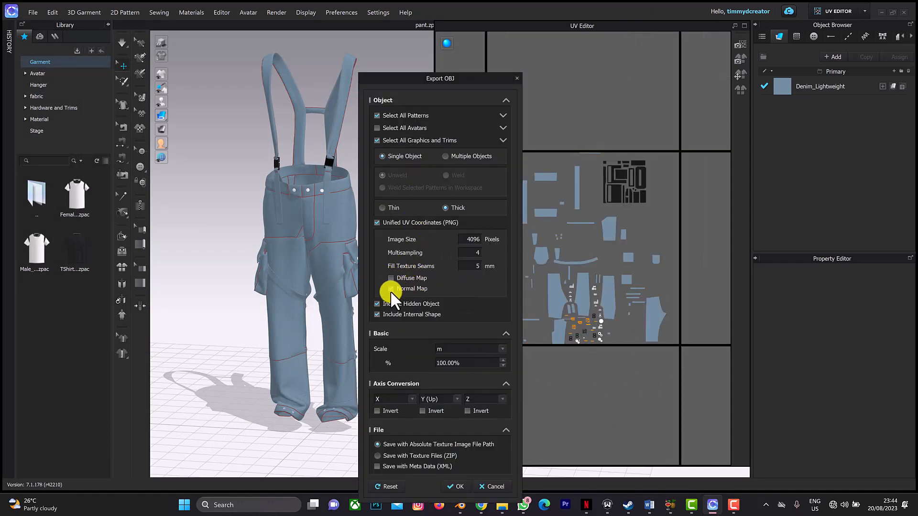
pyautogui.moveTo(550, 147)
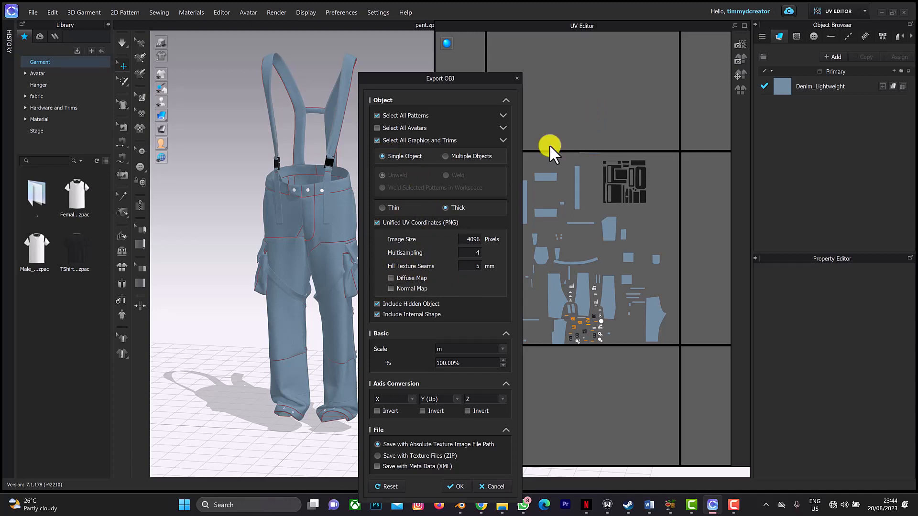
pyautogui.moveTo(493, 239)
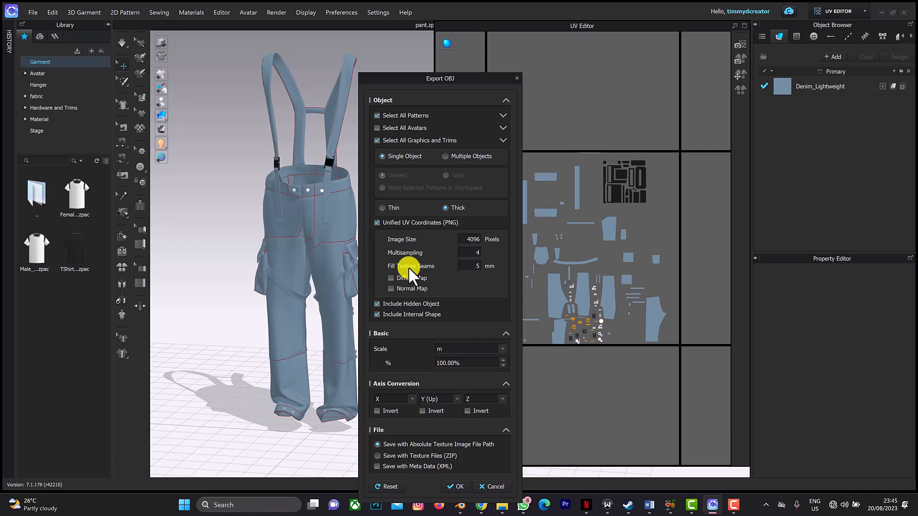
pyautogui.moveTo(450, 466)
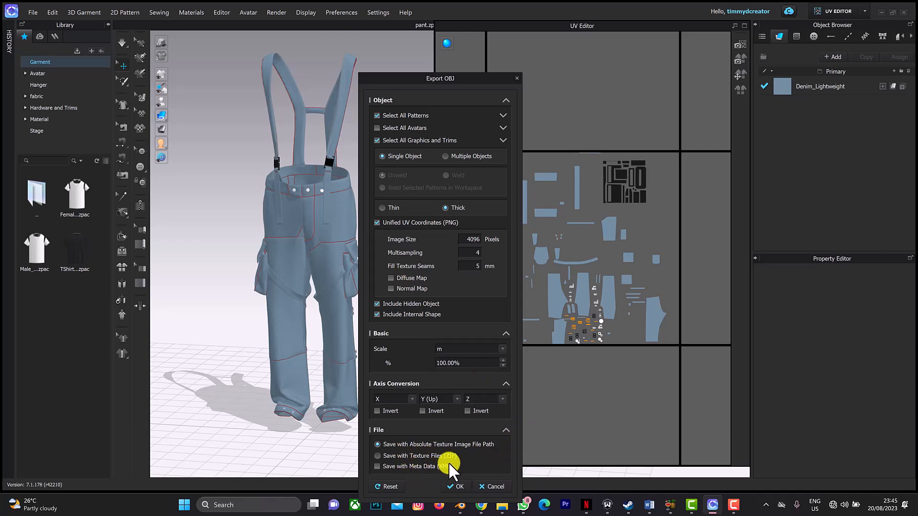
pyautogui.moveTo(356, 328)
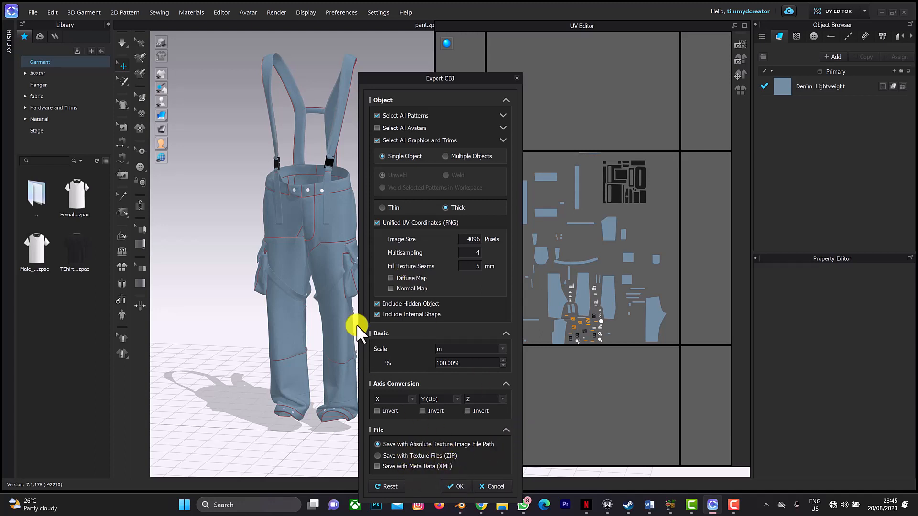